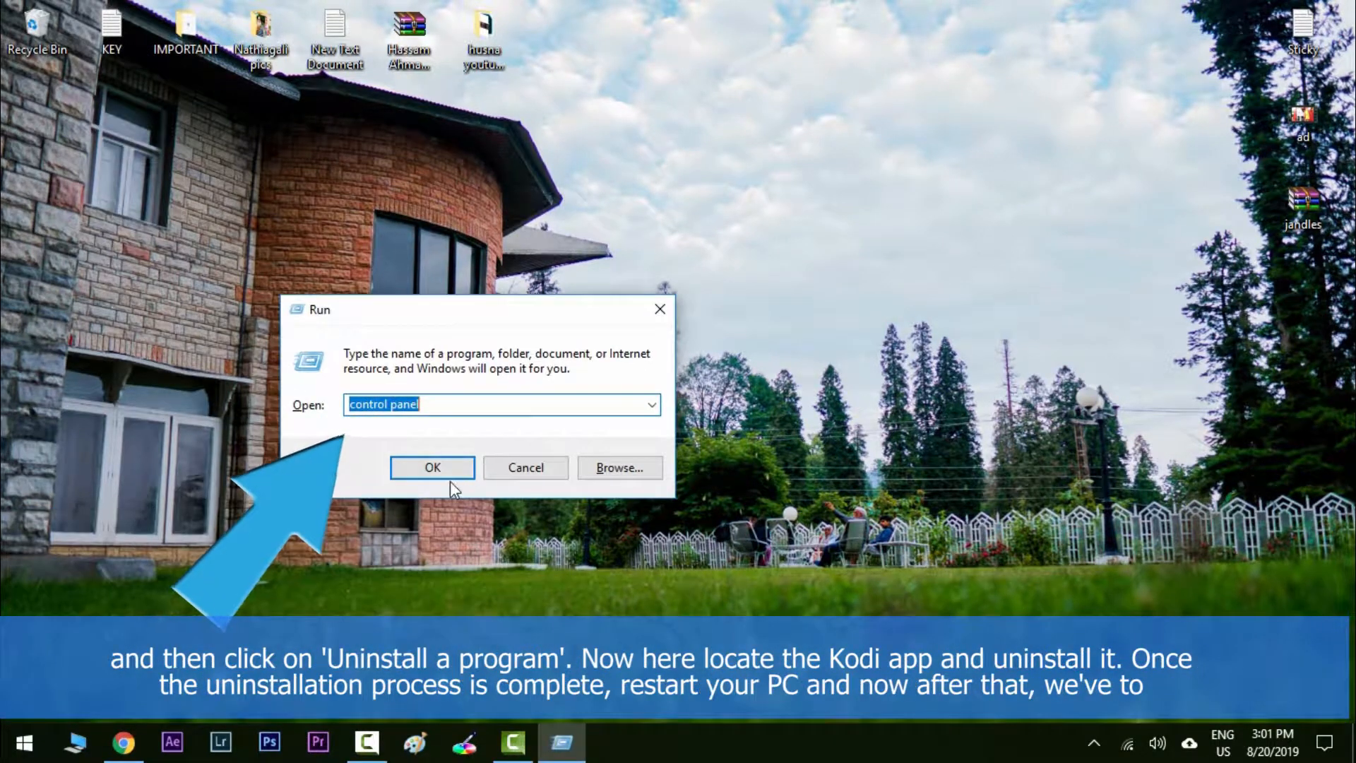
Search the Control Panel installed-programs list for 'KODI'
click(432, 467)
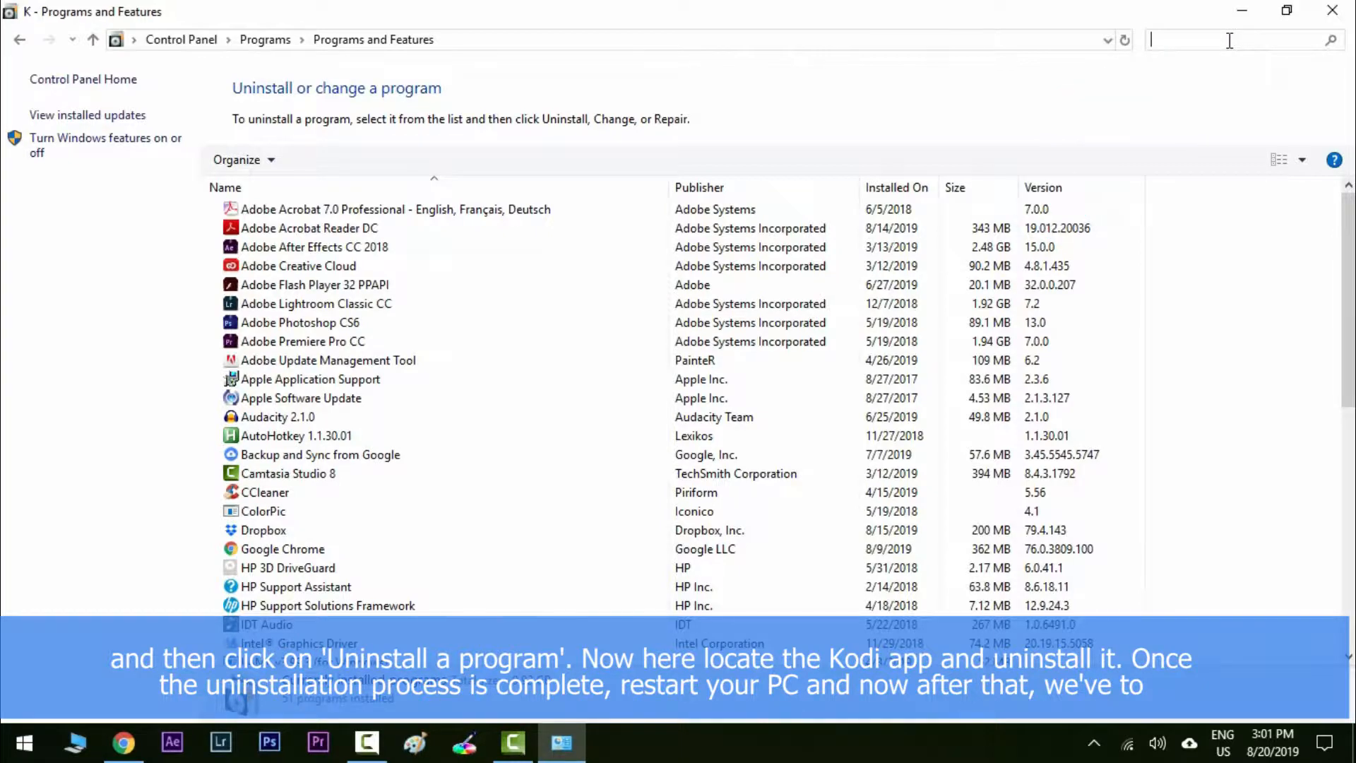
text(KODI)
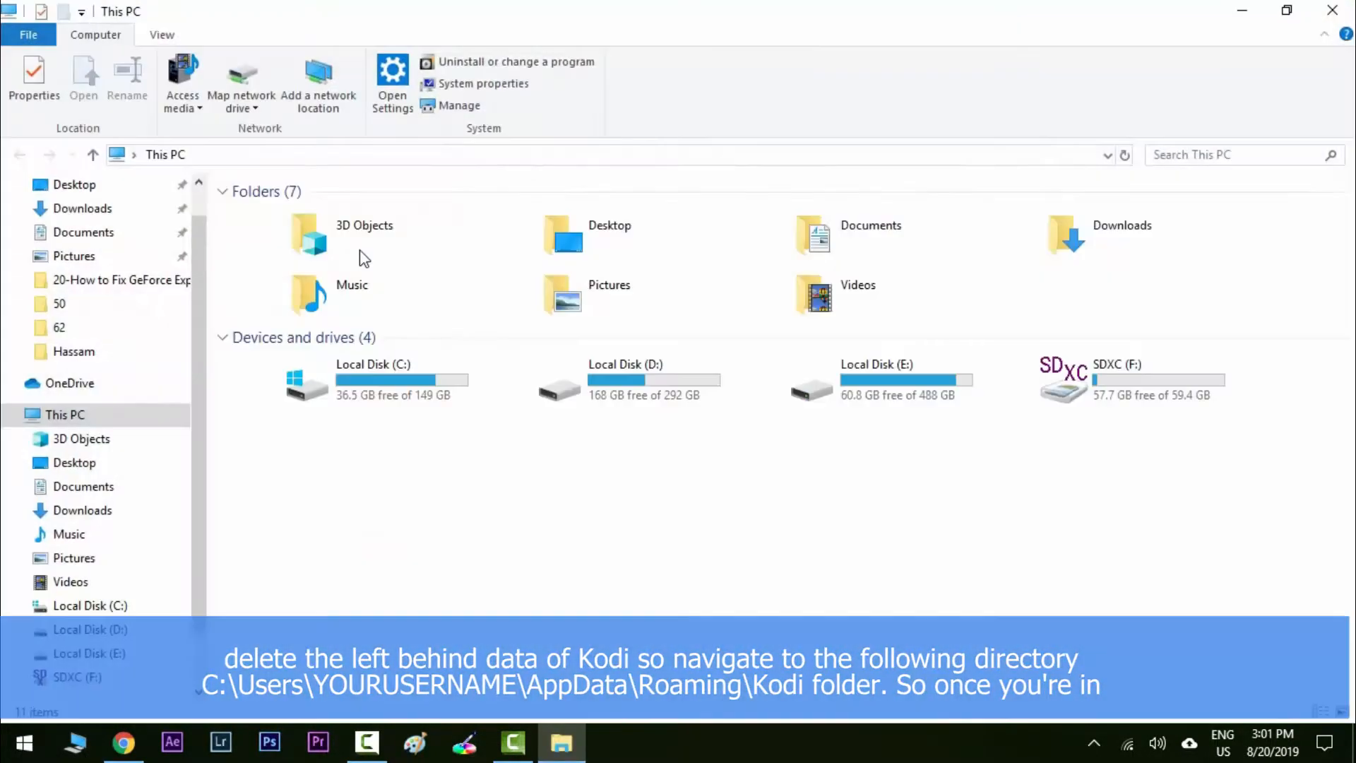
Navigate into C: > Users > the user's profile folder
double_click(373, 380)
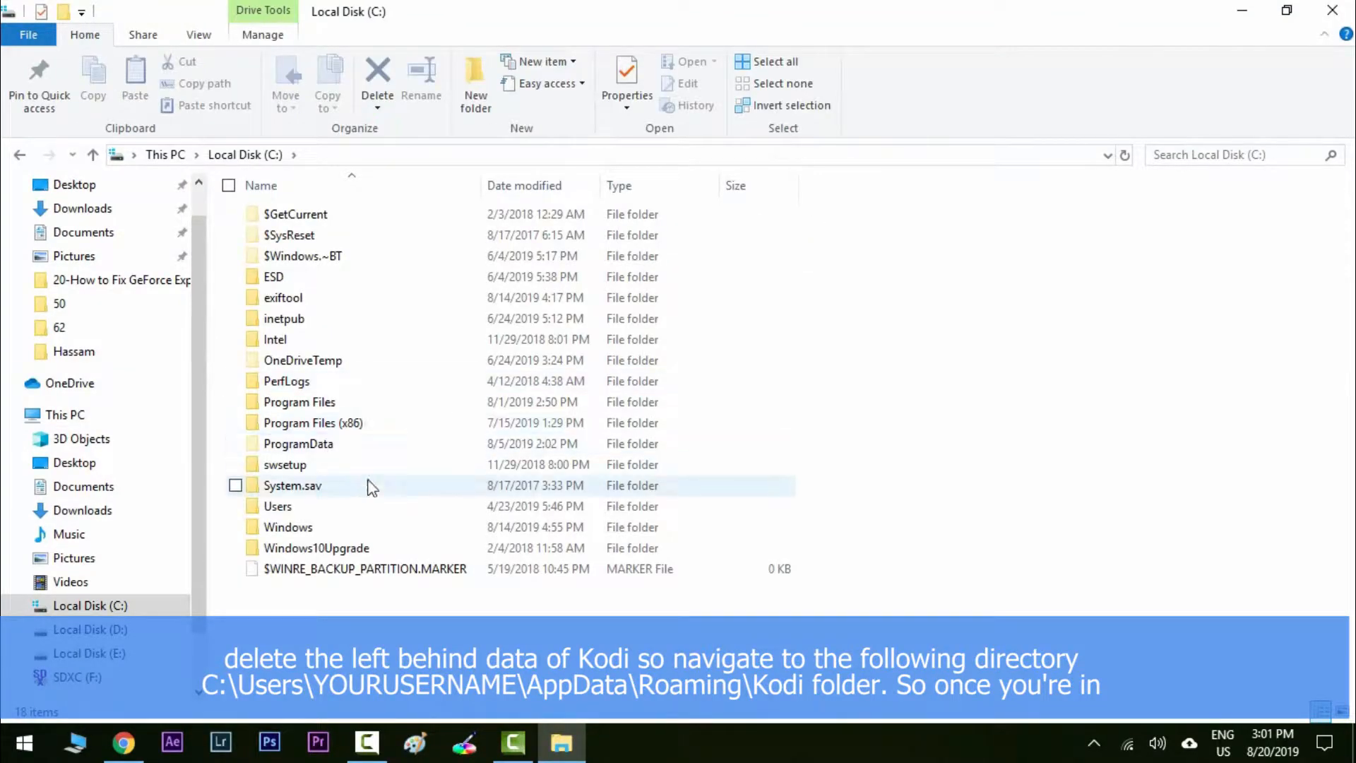
double_click(279, 505)
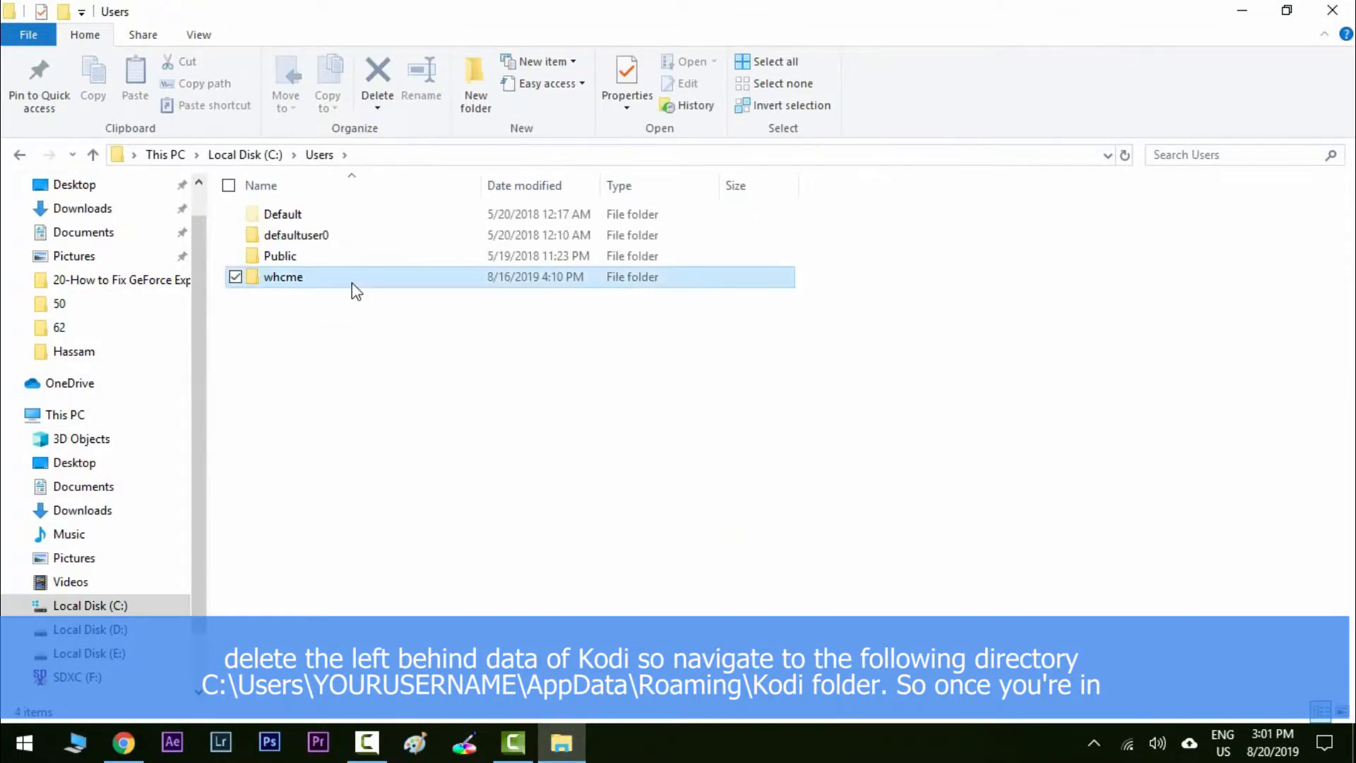
double_click(282, 277)
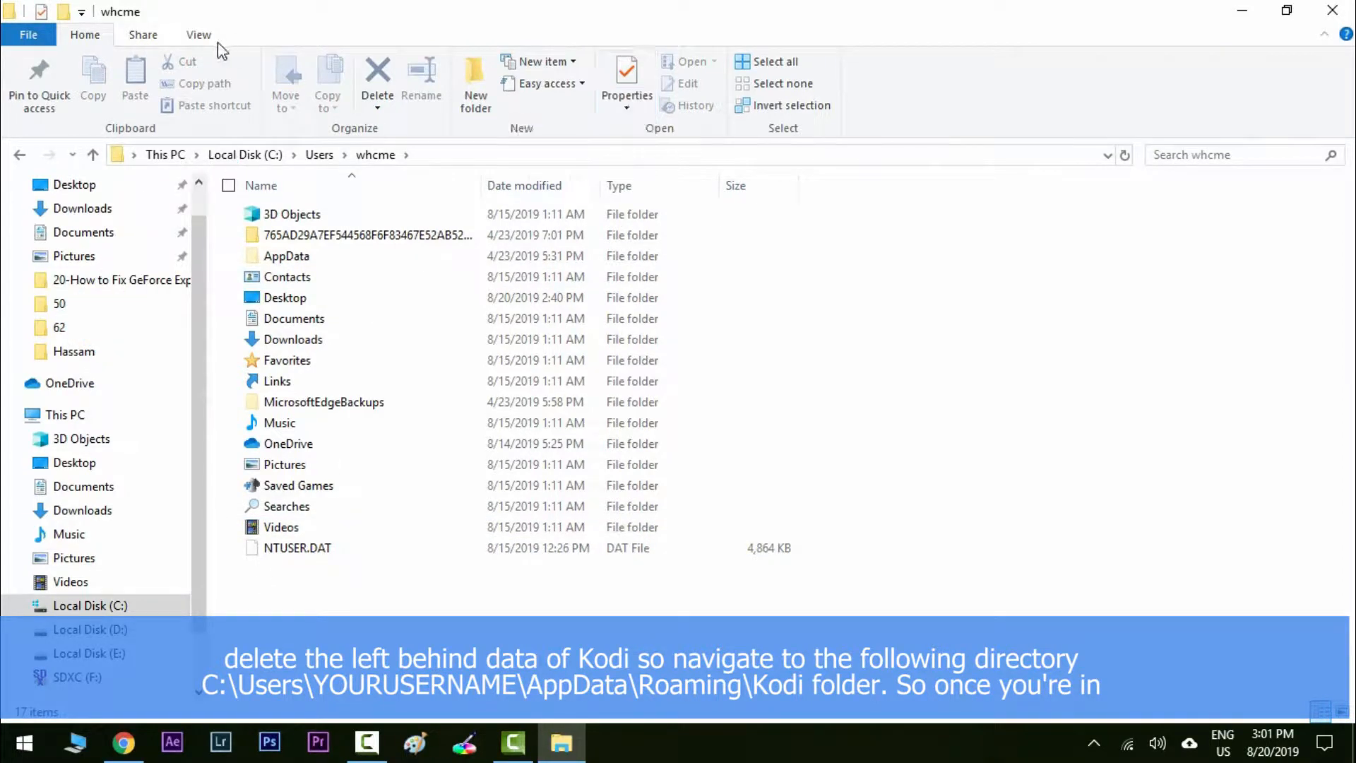
Turn on Hidden items in the View options and enter the AppData folder
click(198, 34)
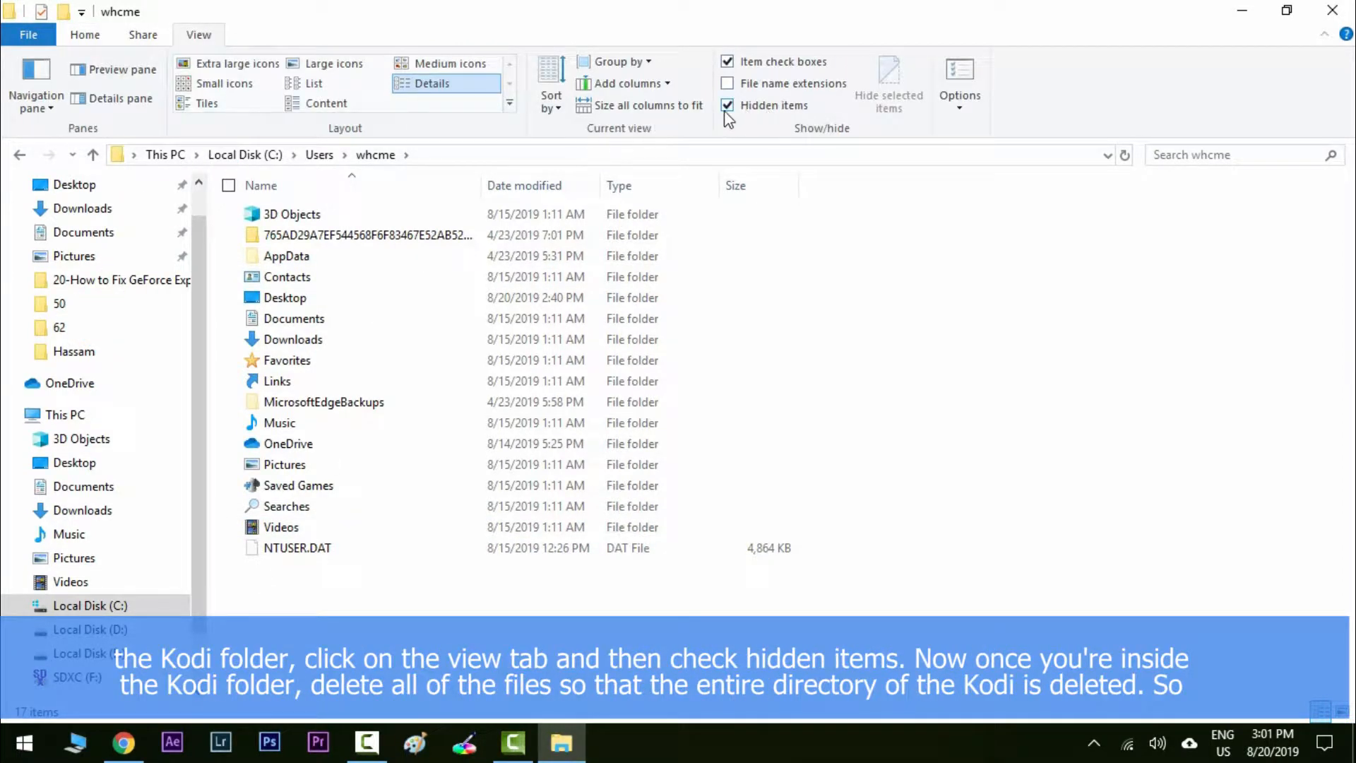
click(727, 104)
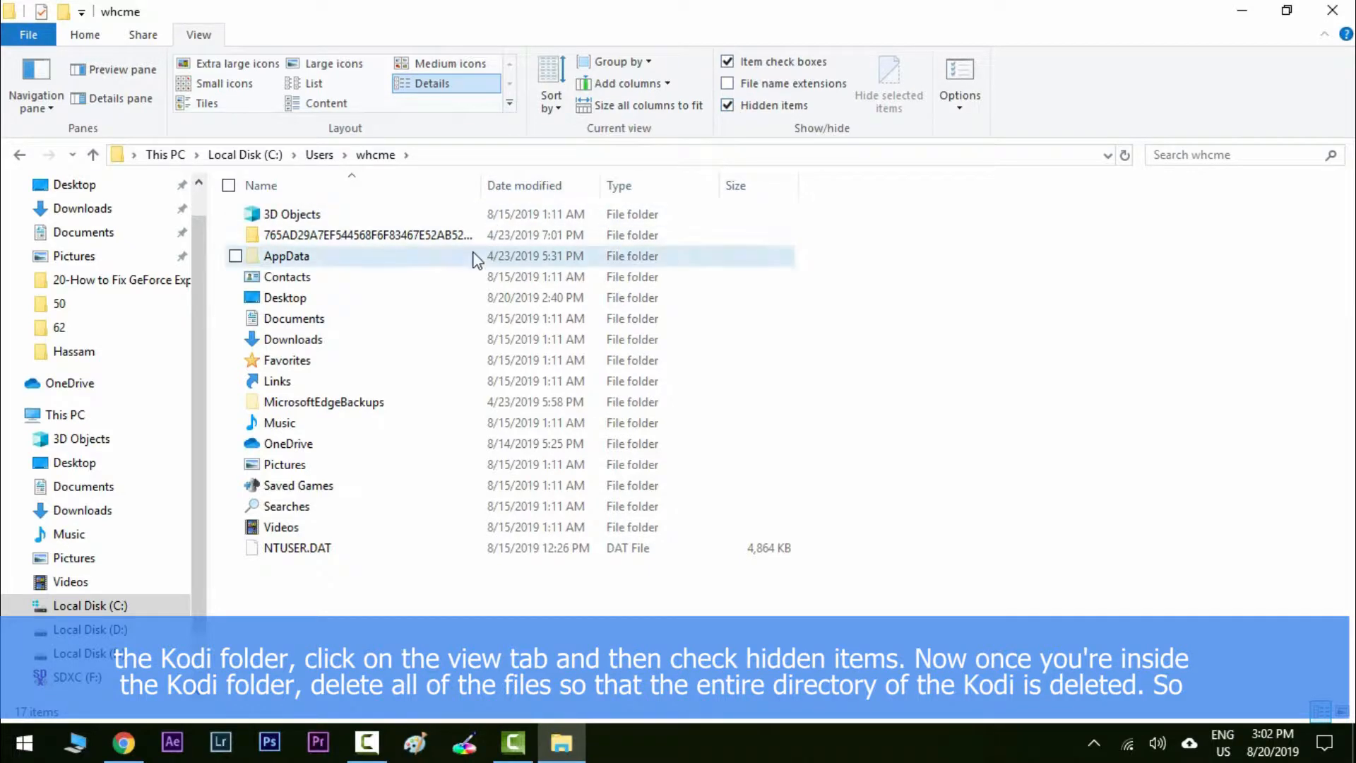
double_click(285, 256)
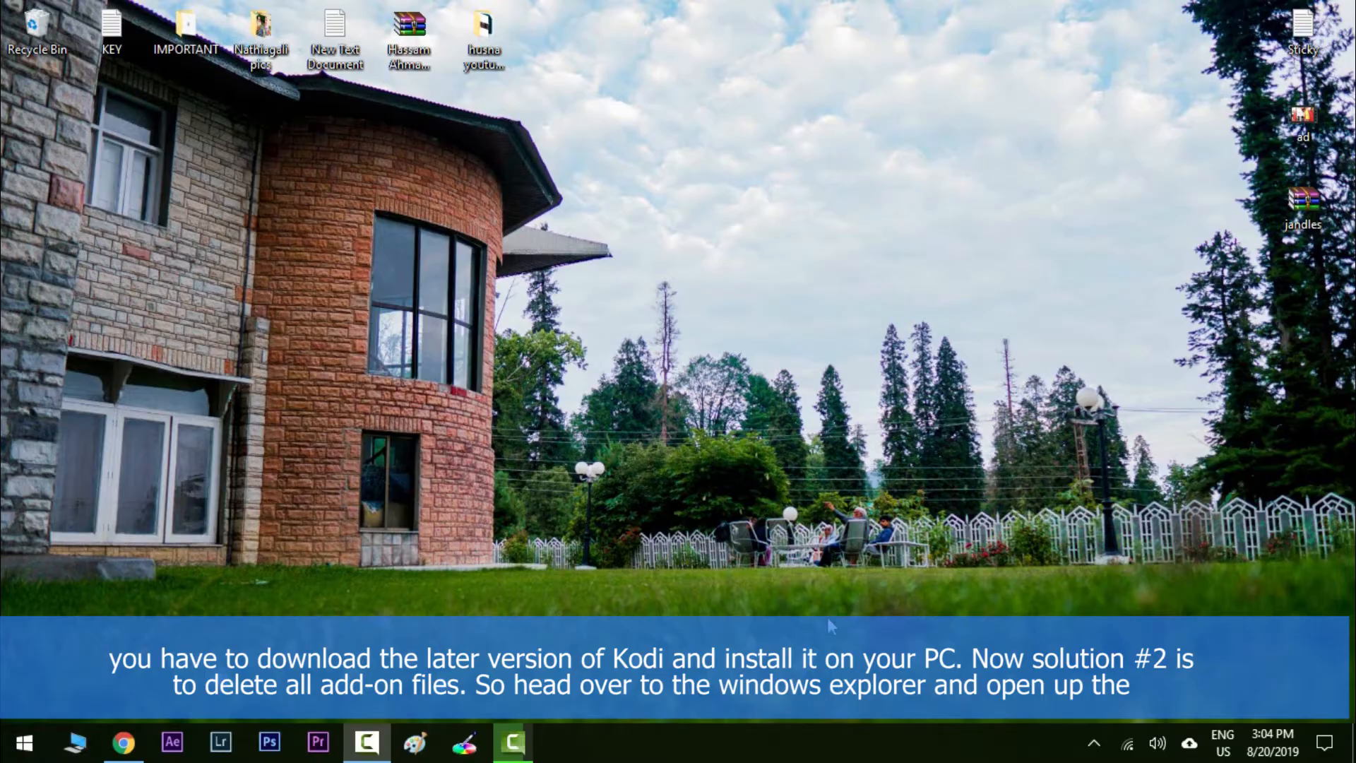
Reopen File Explorer and navigate through Users > profile > AppData into Roaming
click(561, 741)
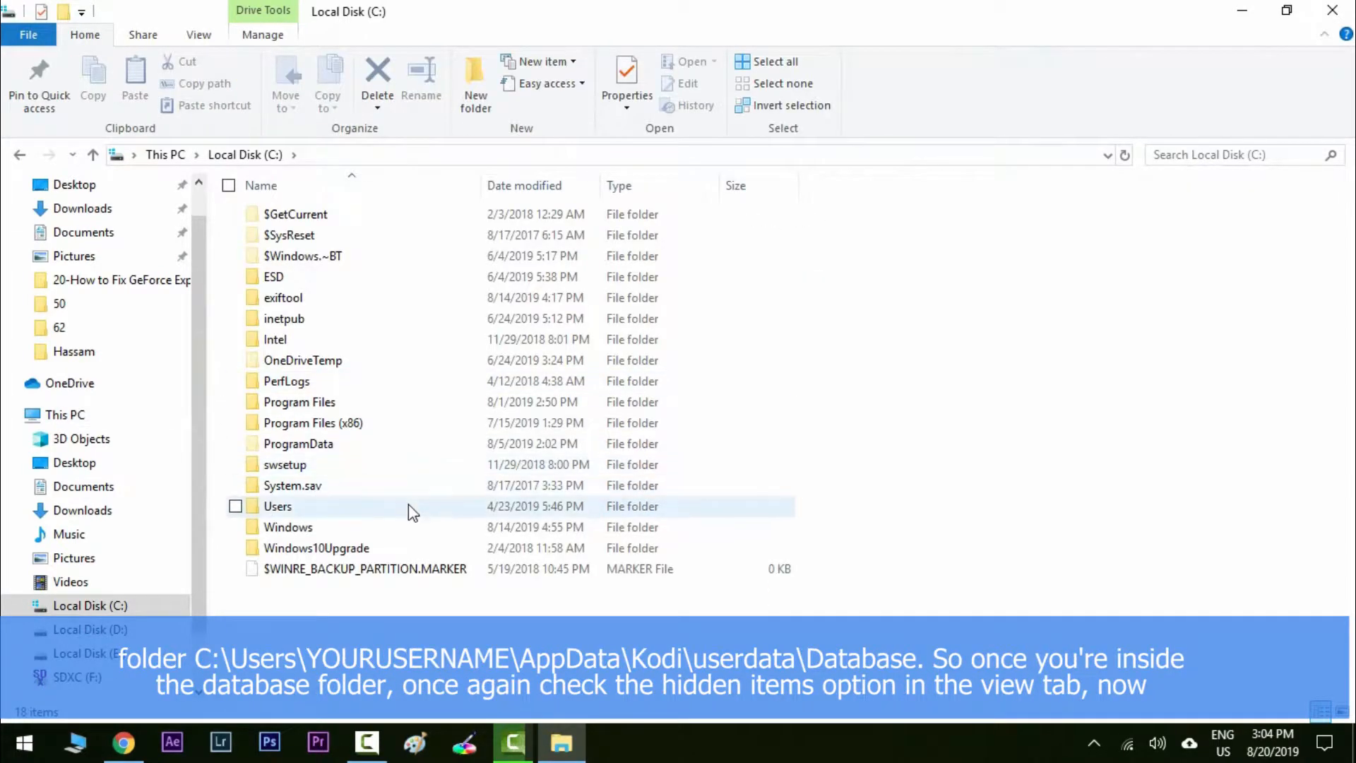
double_click(278, 506)
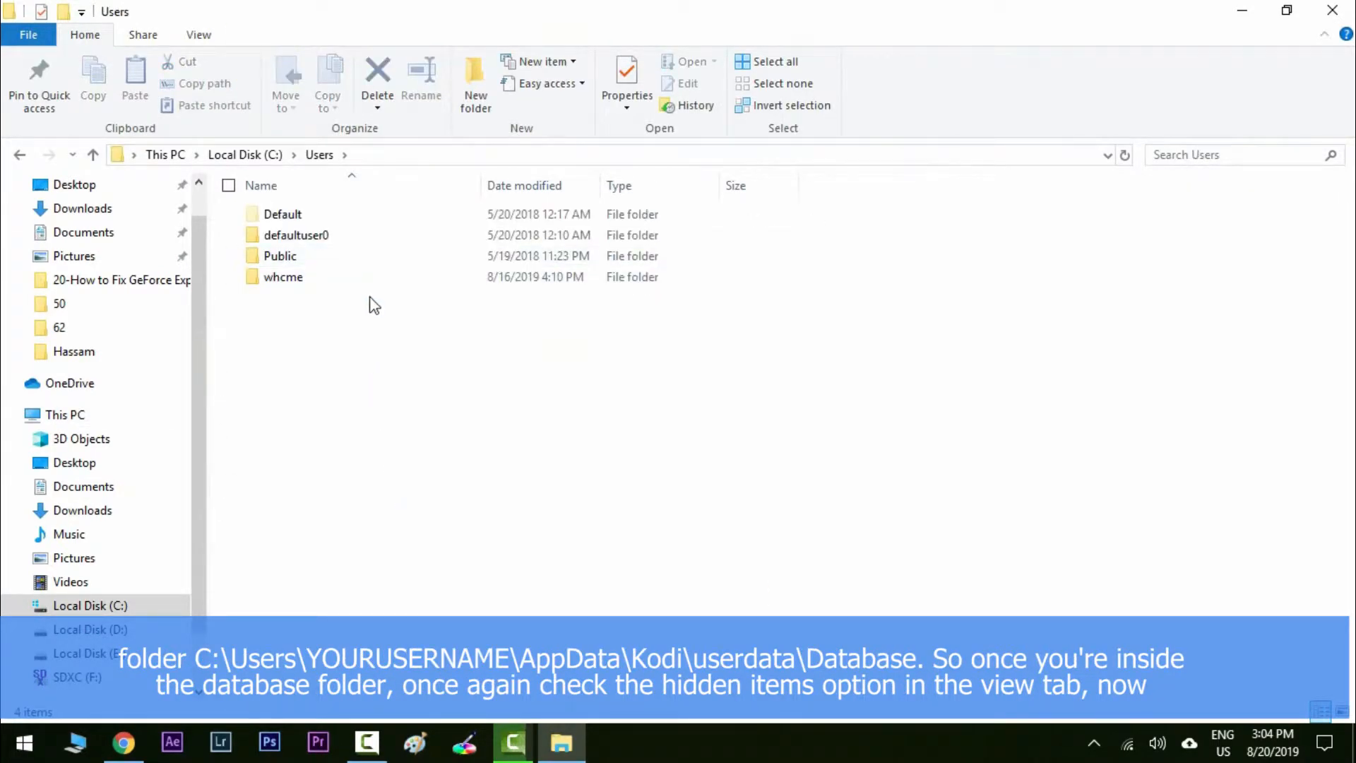
double_click(282, 277)
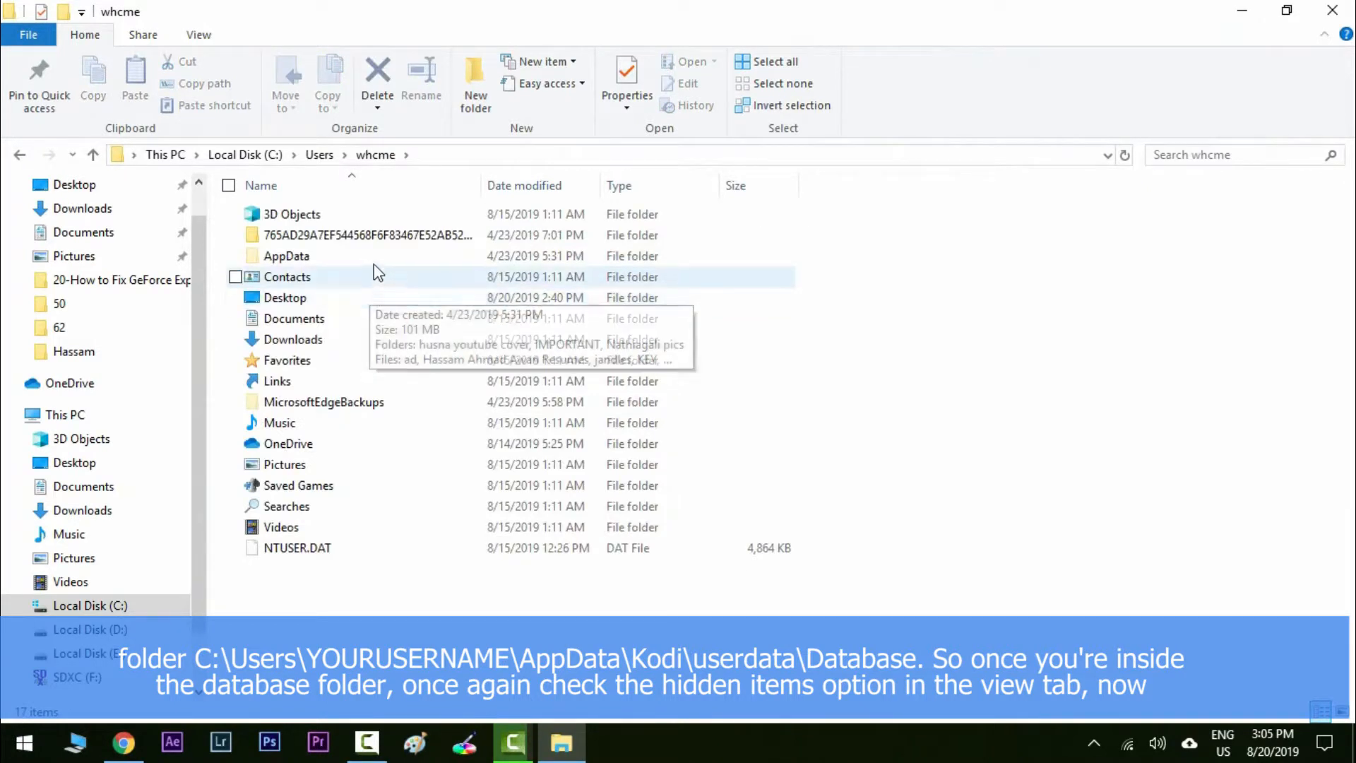
double_click(287, 256)
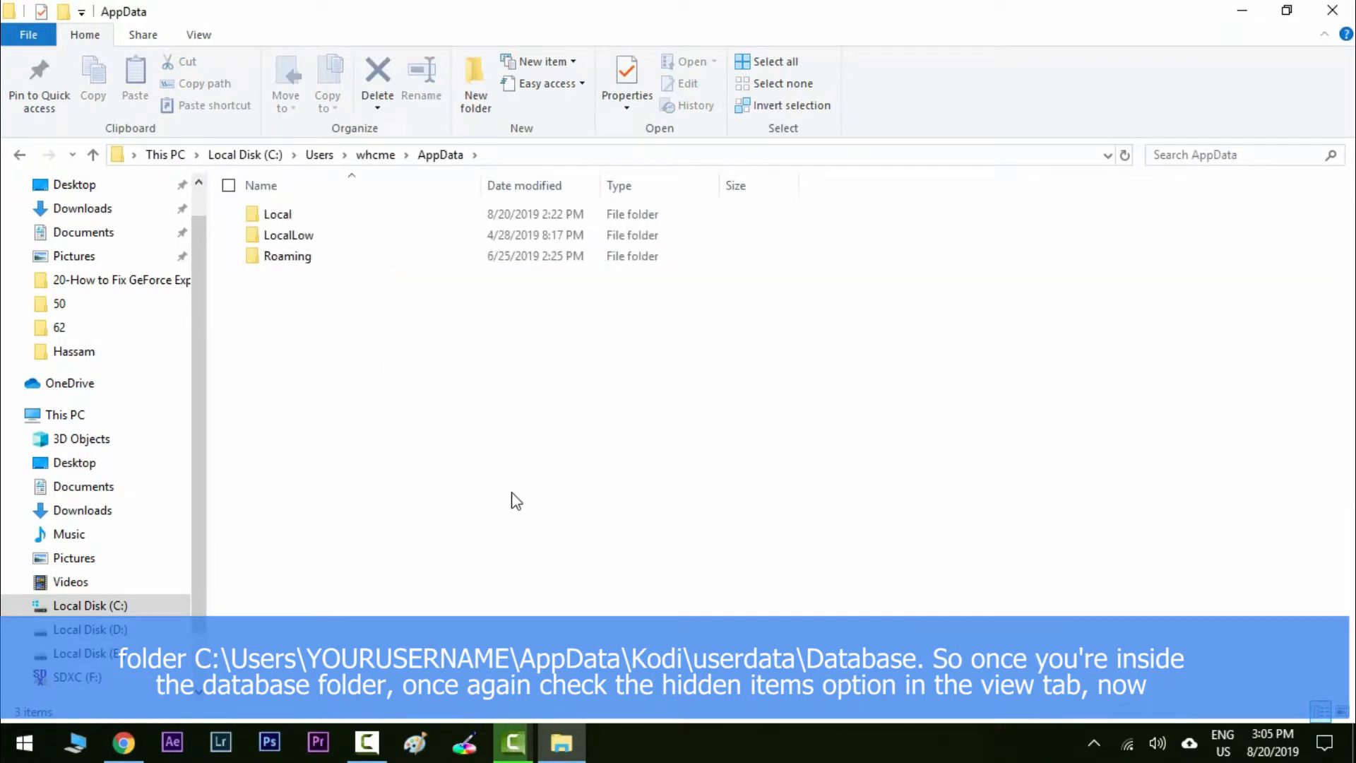
double_click(287, 256)
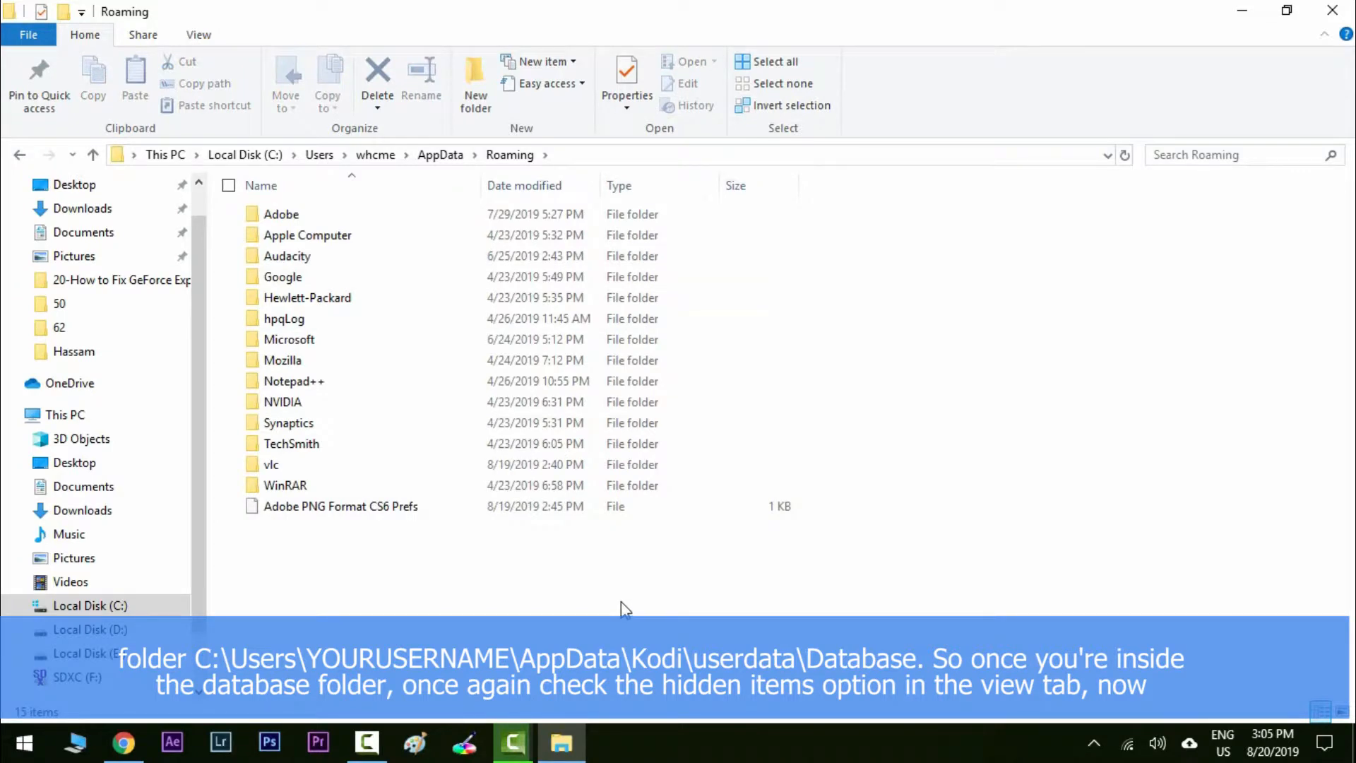
mouse_move(999, 275)
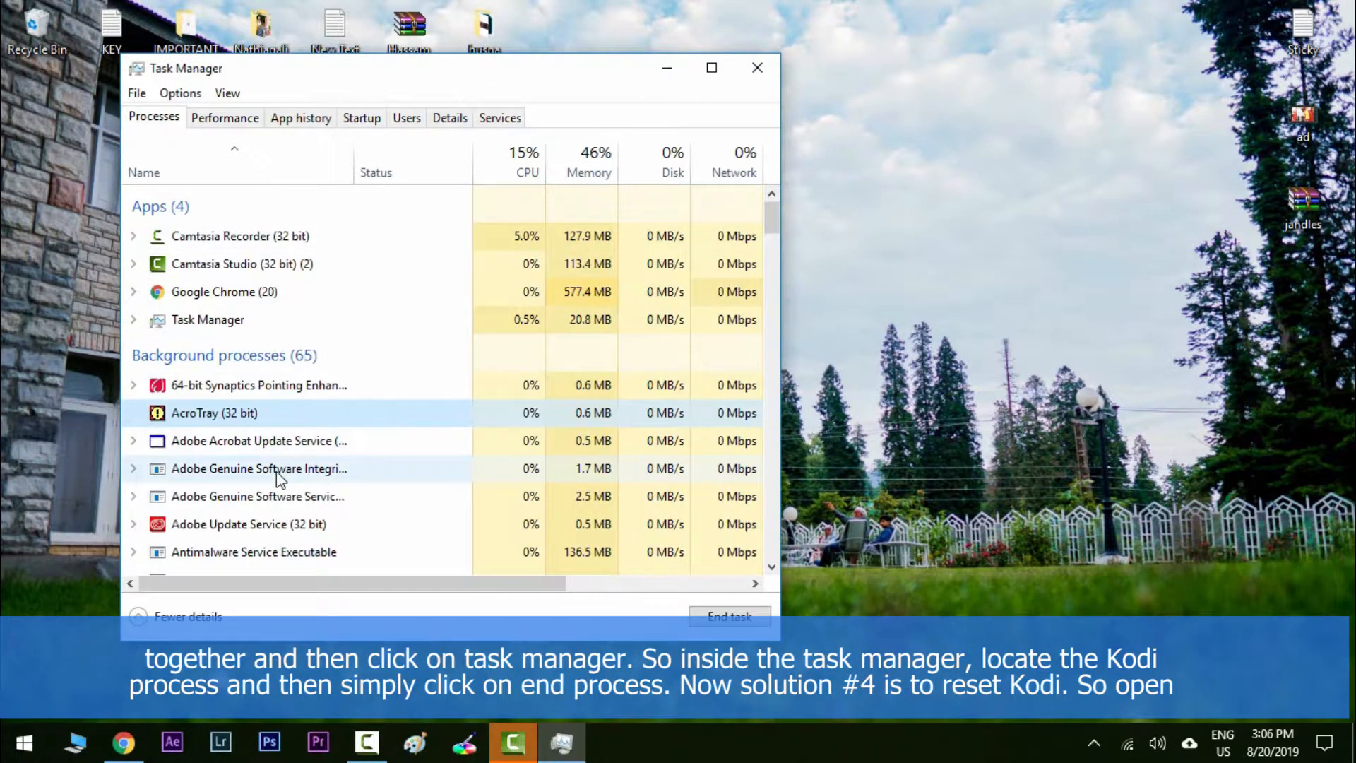
Scroll down the Background processes list looking for Kodi
scroll(down, 3)
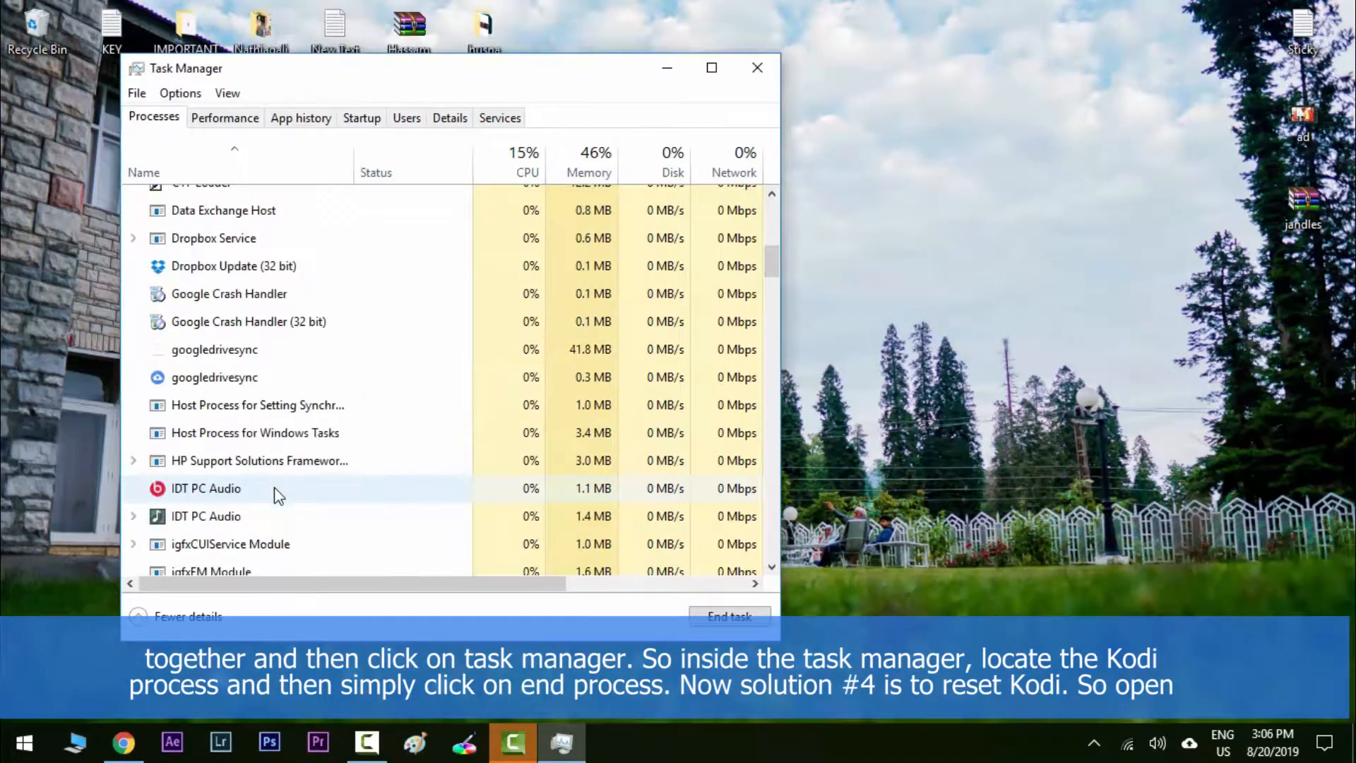